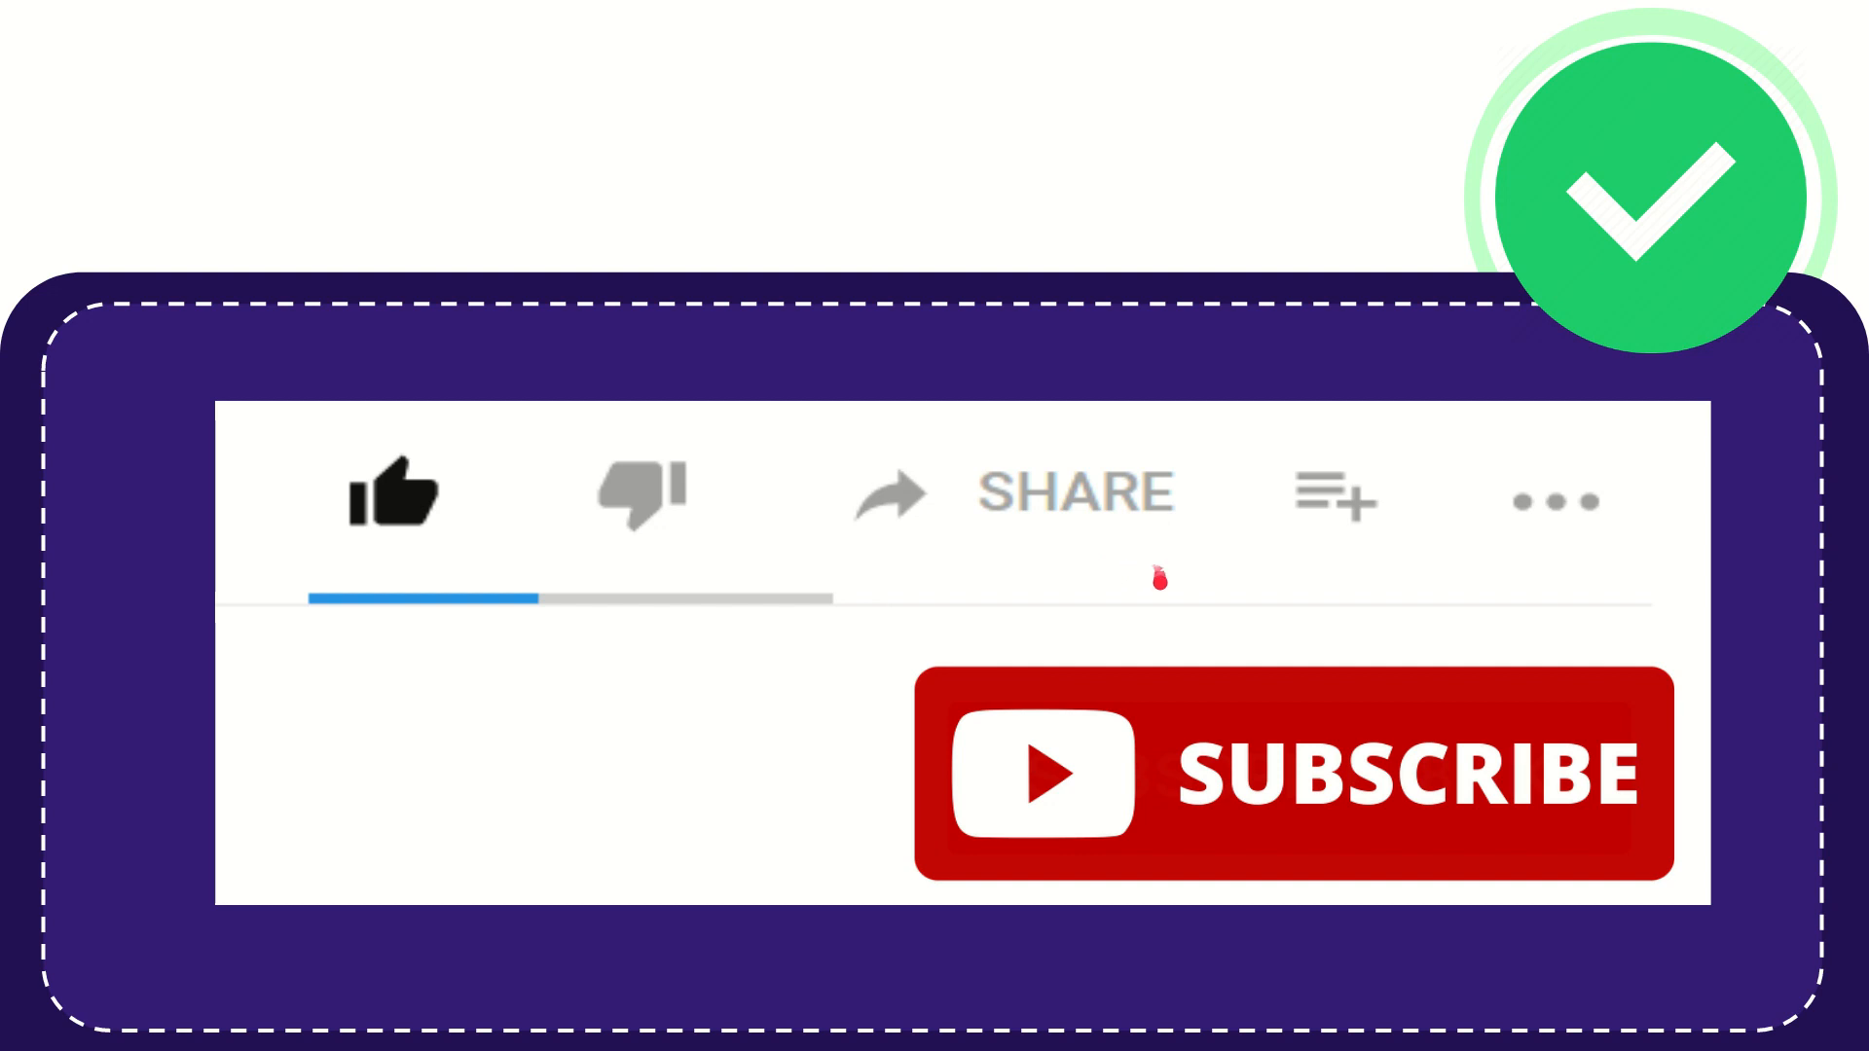
{"action": "mouse_move", "coordinate": [1015, 572]}
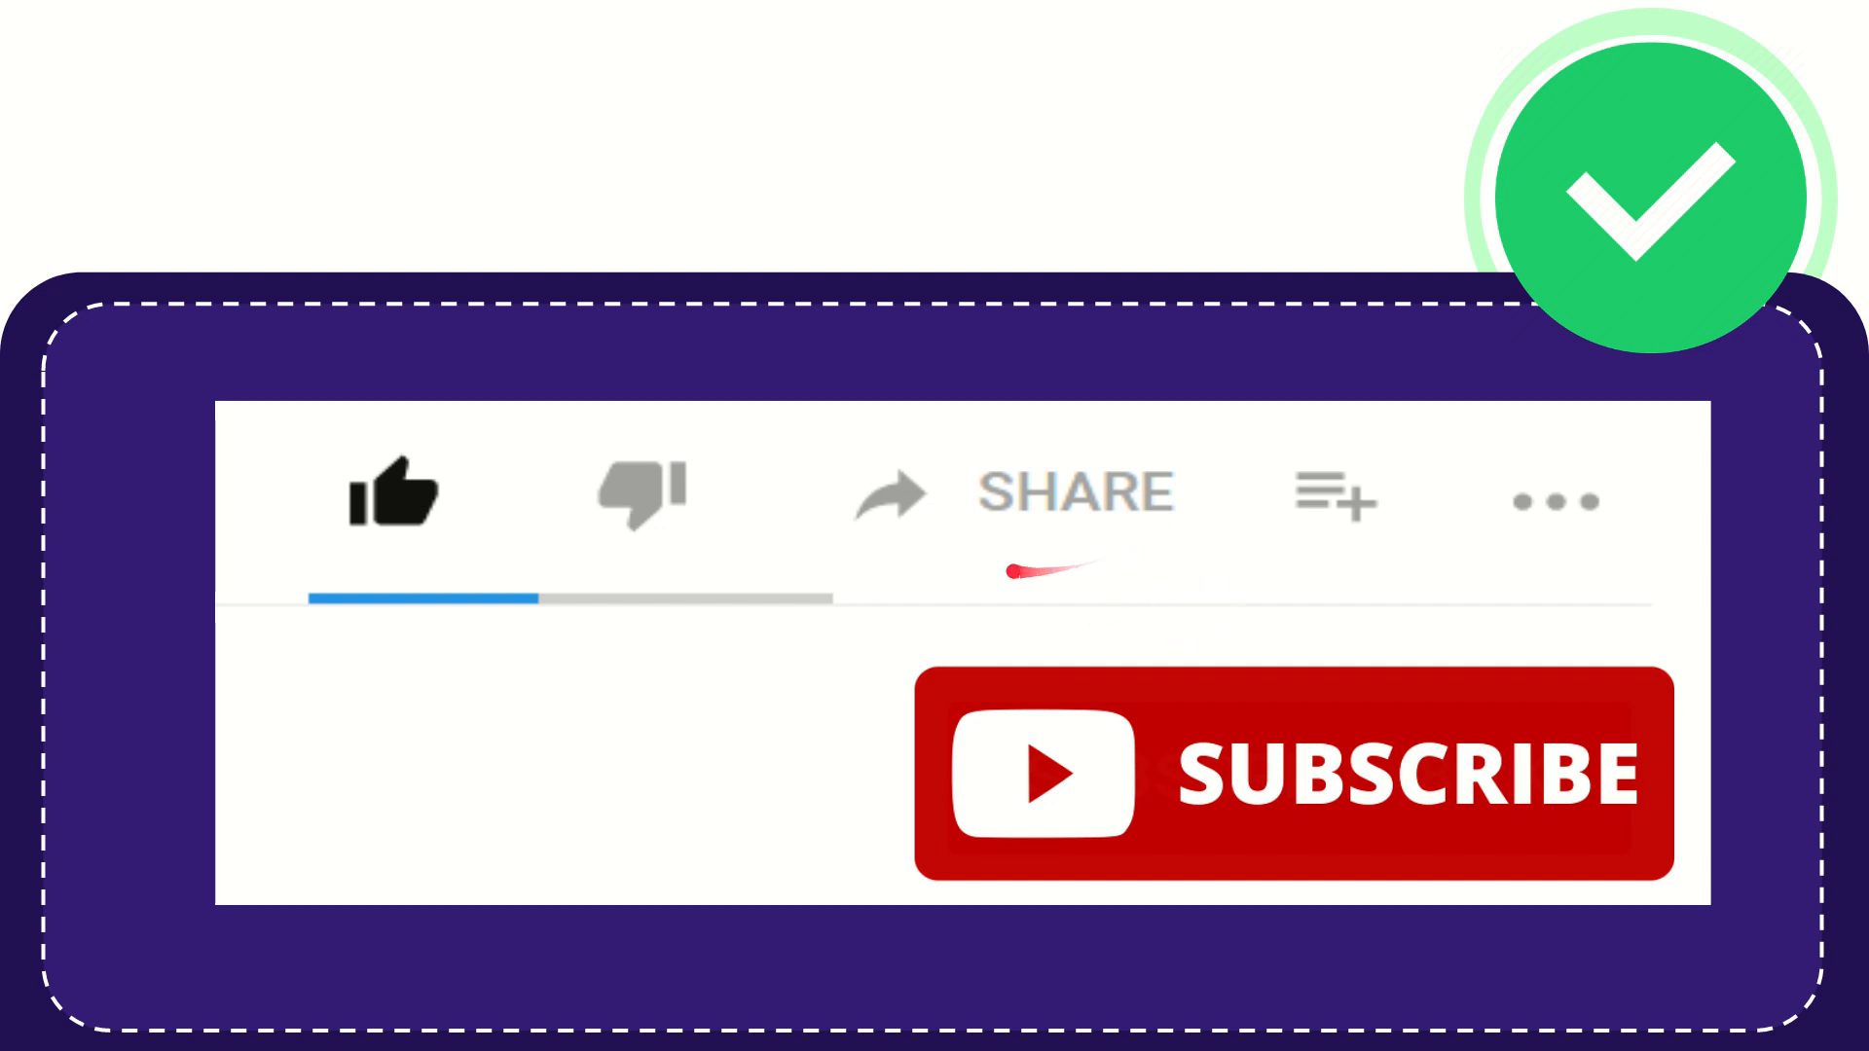